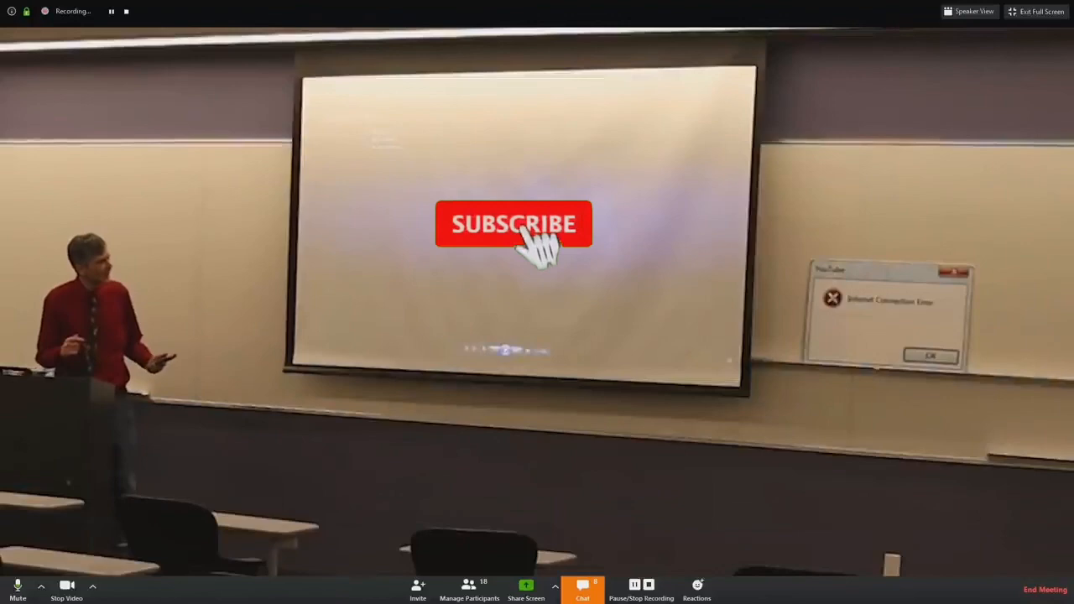
left_click(513, 225)
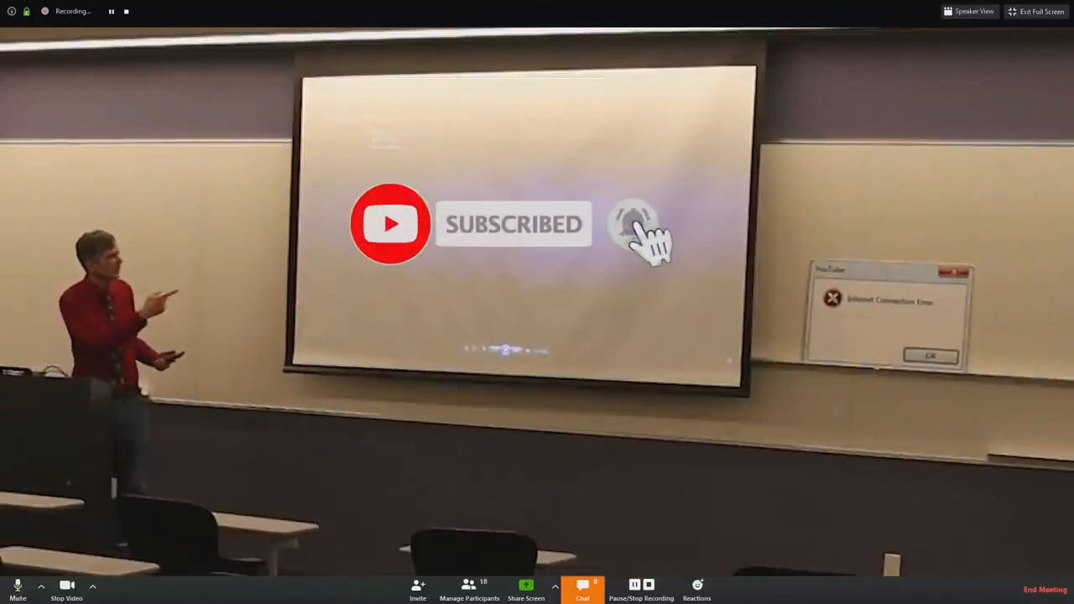